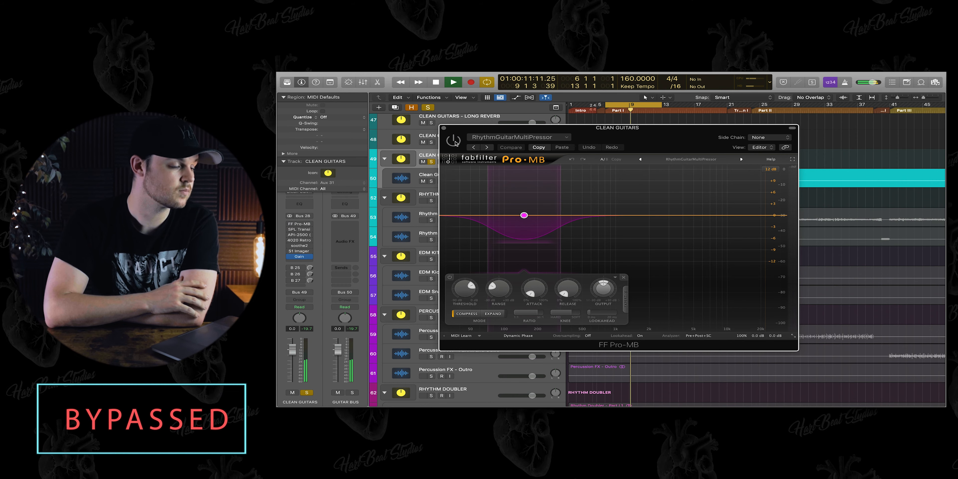
Switch off the FabFilter Pro-MB on CLEAN GUITARS to hear the track without multiband compression
{"action": "left_click", "coordinate": [452, 139]}
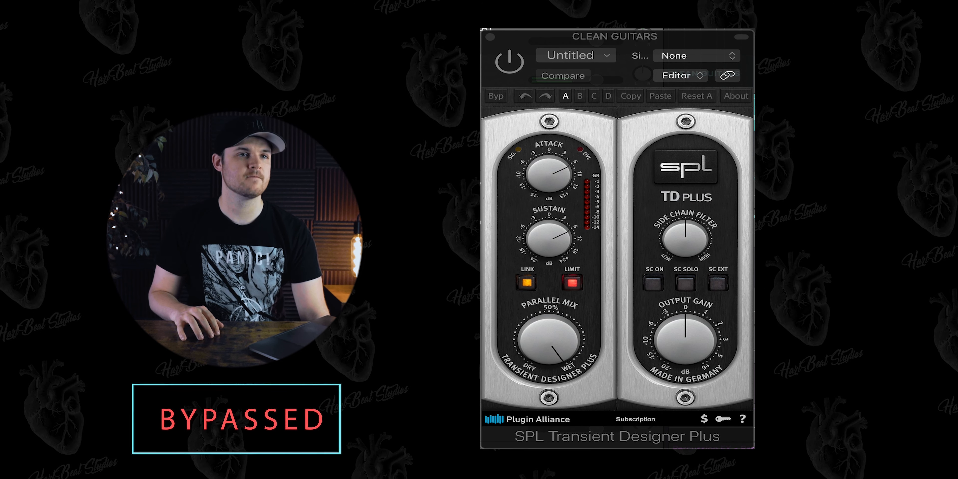
Bypass the SPL Transient Designer Plus on CLEAN GUITARS to compare its attack/sustain shaping
{"action": "left_click", "coordinate": [507, 61]}
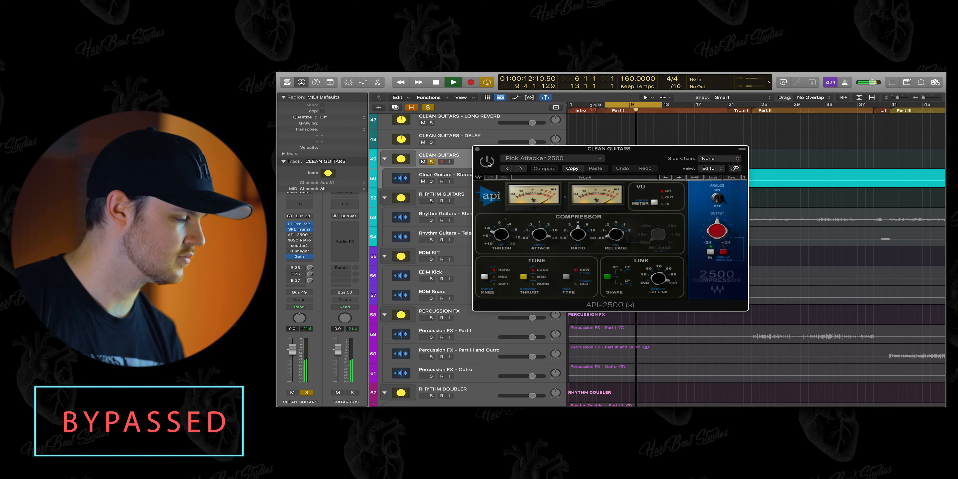
Bypass the API-2500 'Pick Attacker 2500' compressor on CLEAN GUITARS for an A/B comparison
{"action": "left_click", "coordinate": [487, 161]}
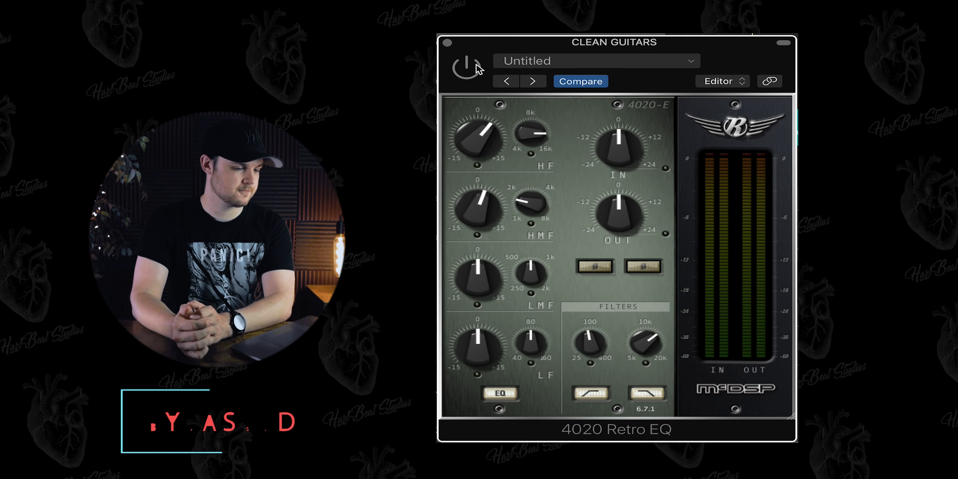
Toggle the 4020 Retro EQ off and back on to A/B it, leaving it active
{"action": "left_click", "coordinate": [465, 66]}
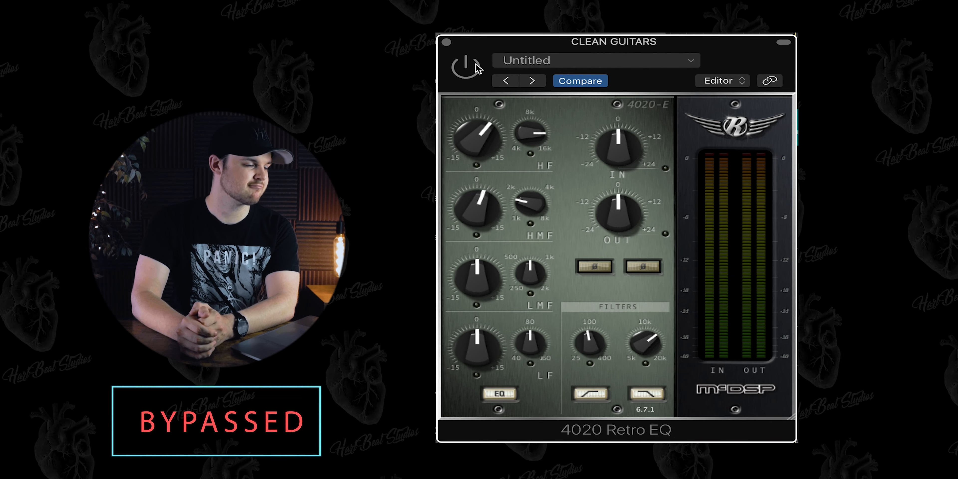
{"action": "left_click", "coordinate": [465, 66]}
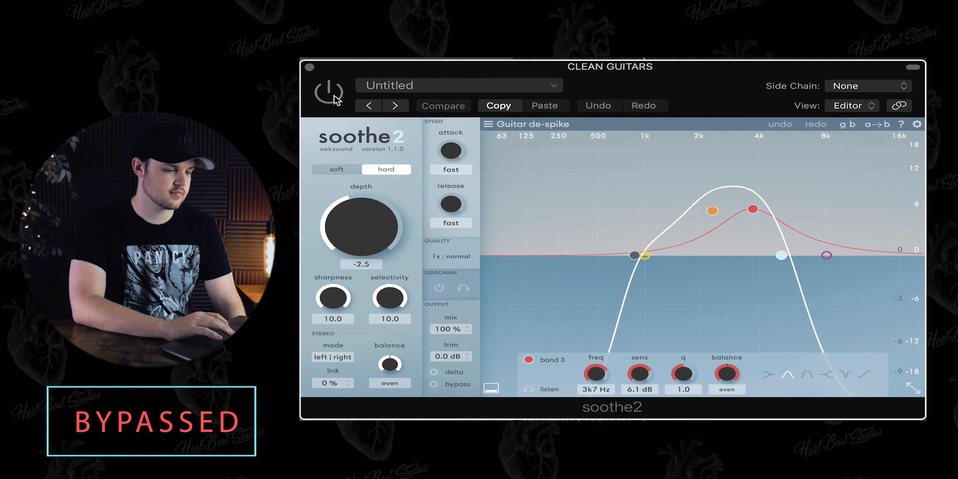
Bypass the soothe2 'Guitar de-spike' resonance suppressor on CLEAN GUITARS to hear its effect
{"action": "left_click", "coordinate": [329, 93]}
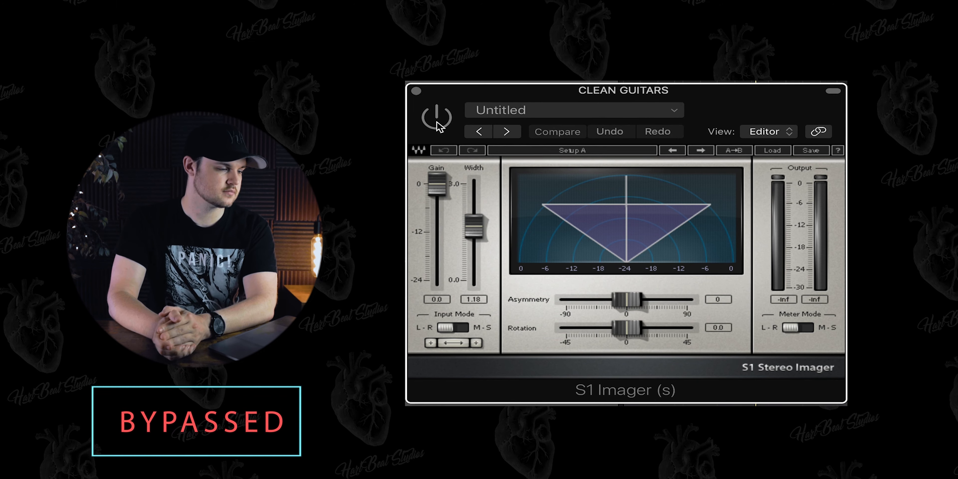
Bypass the S1 Stereo Imager on CLEAN GUITARS to compare the stereo width
{"action": "left_click", "coordinate": [437, 116]}
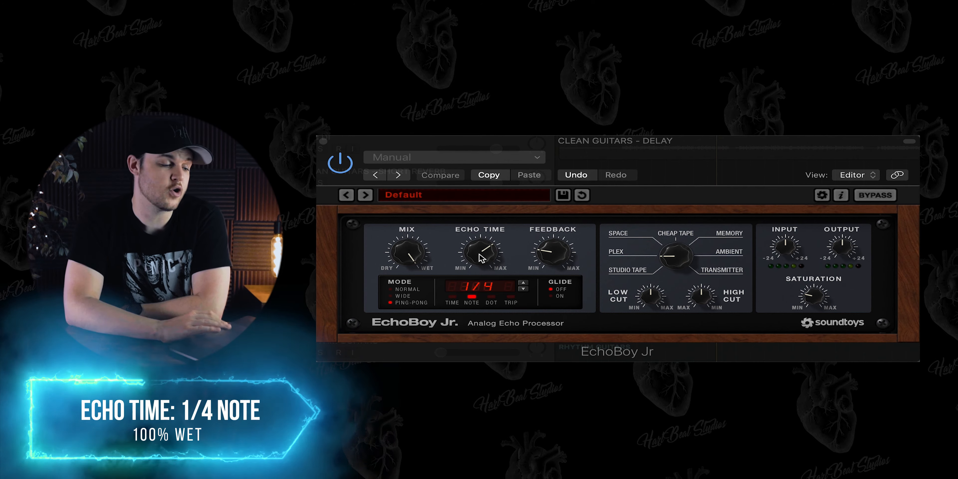
Set EchoBoy Jr. on the delay send to 1/4-note echo time with 6 dB saturation
{"action": "left_click_drag", "start_coordinate": [553, 251], "coordinate": [556, 248]}
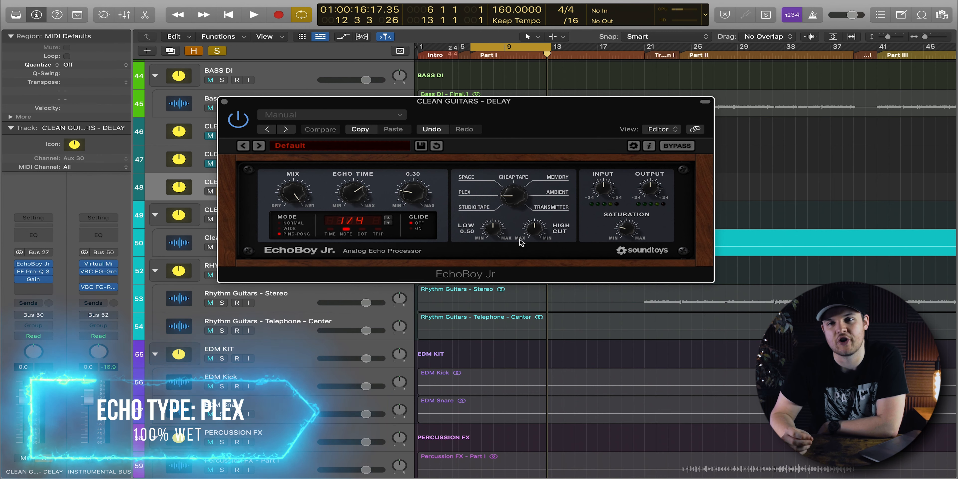
{"action": "left_click_drag", "start_coordinate": [626, 229], "coordinate": [626, 220]}
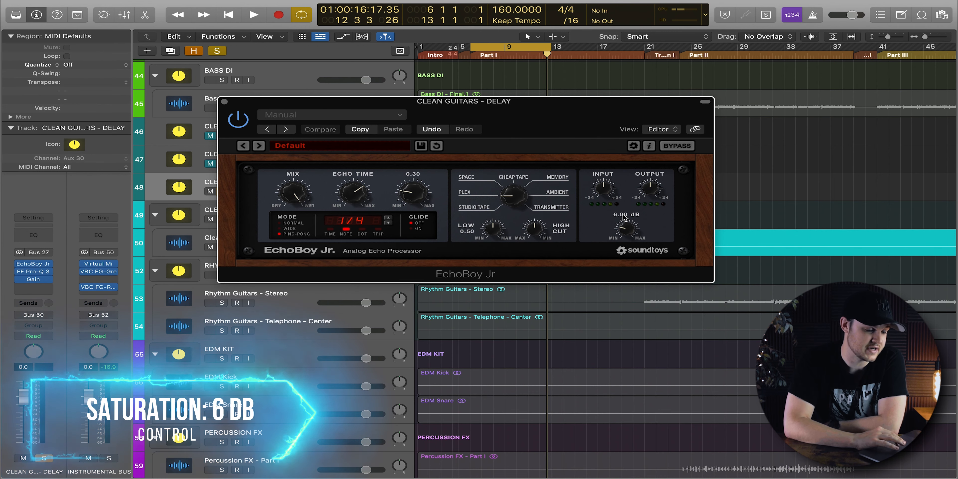